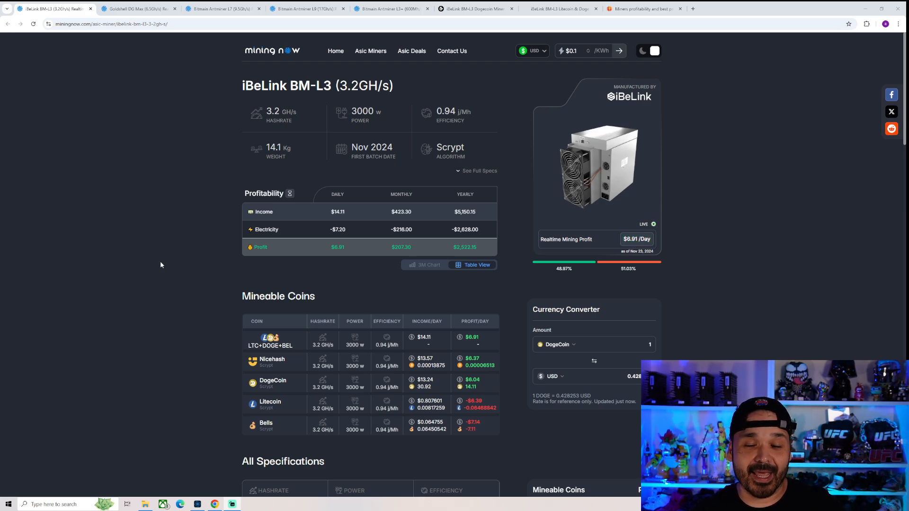
mouse_move(162, 258)
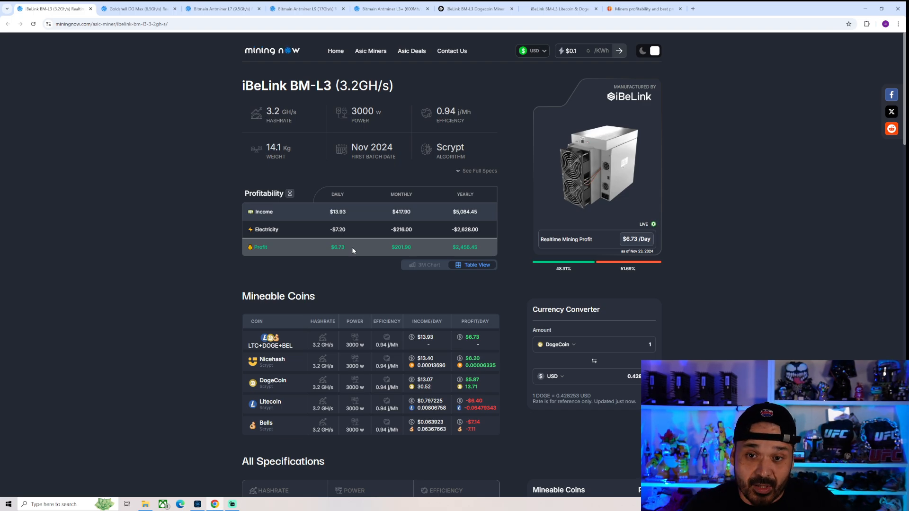
mouse_move(443, 121)
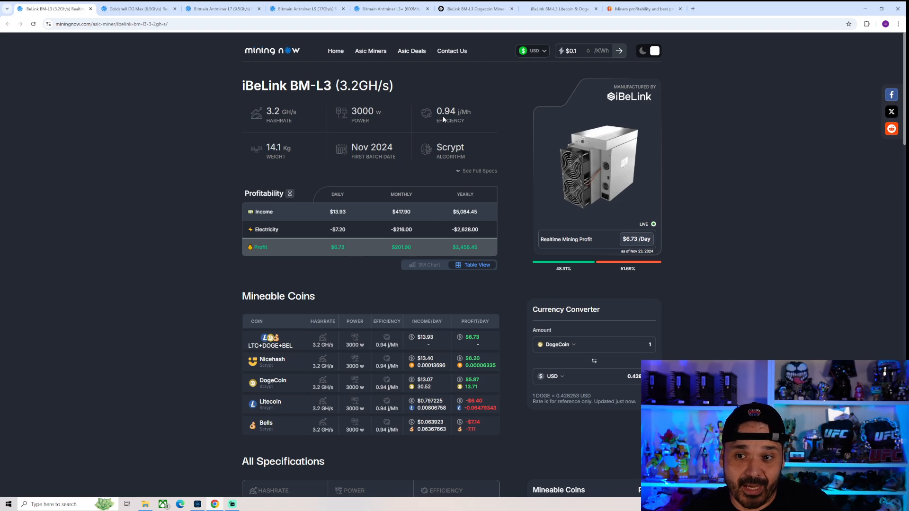
mouse_move(287, 110)
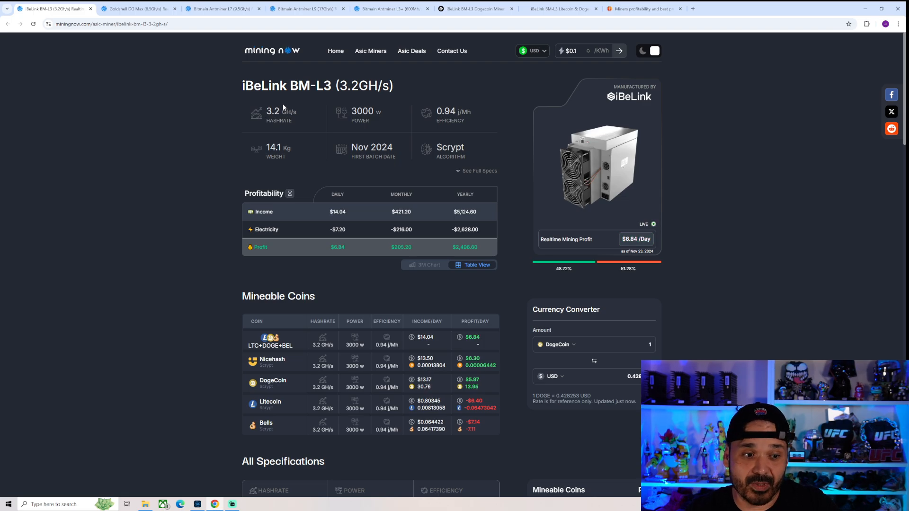
mouse_move(204, 104)
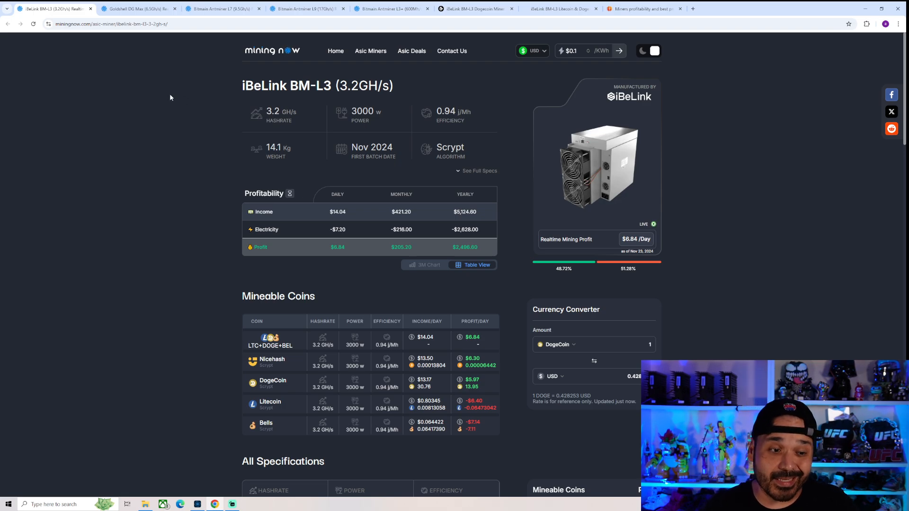
Compare the Goldshell DG Max and Antminer L7 spec pages against the iBeLink BM-L3 page.
click(138, 8)
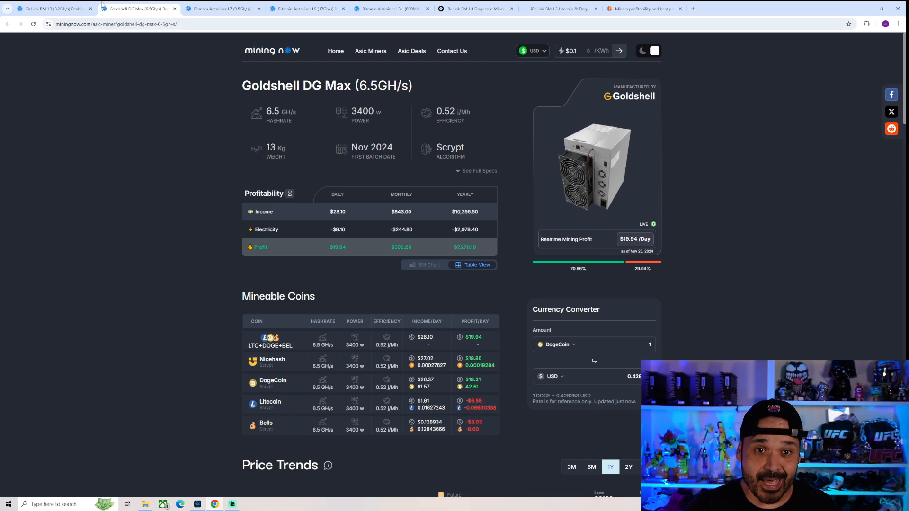
click(52, 9)
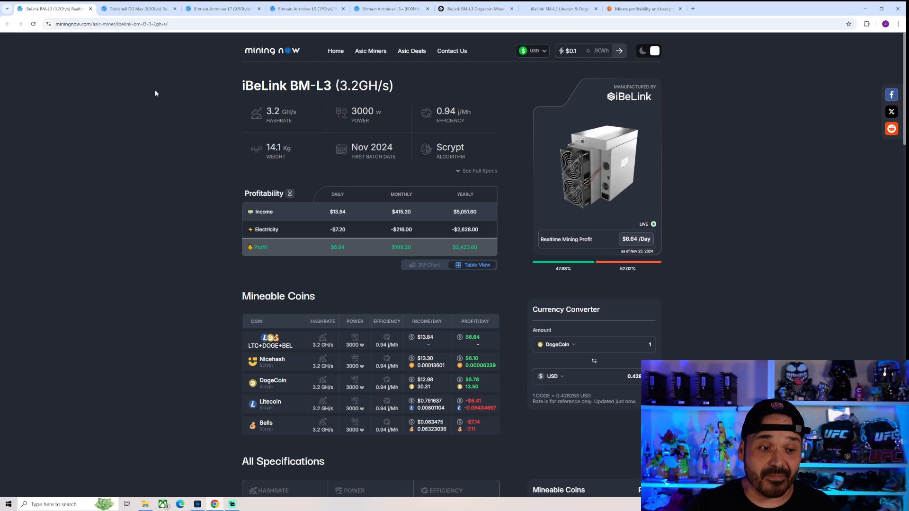
mouse_move(153, 92)
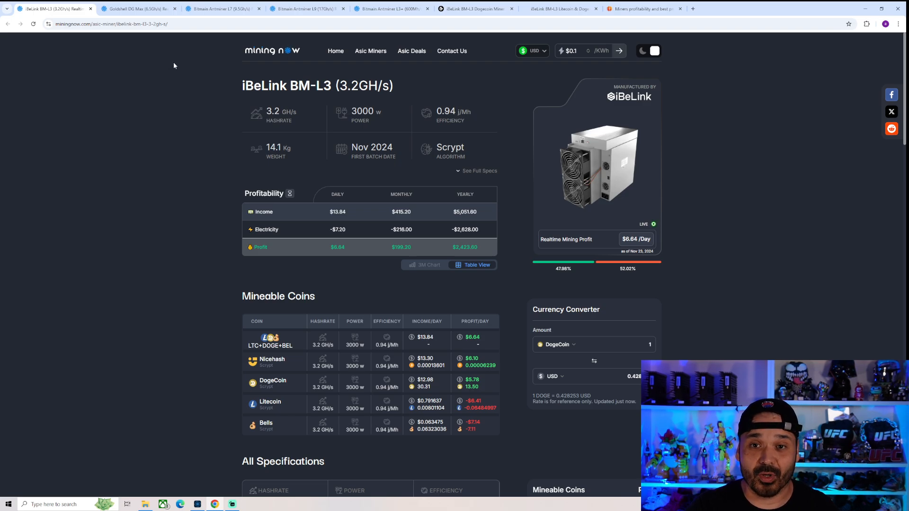
click(220, 9)
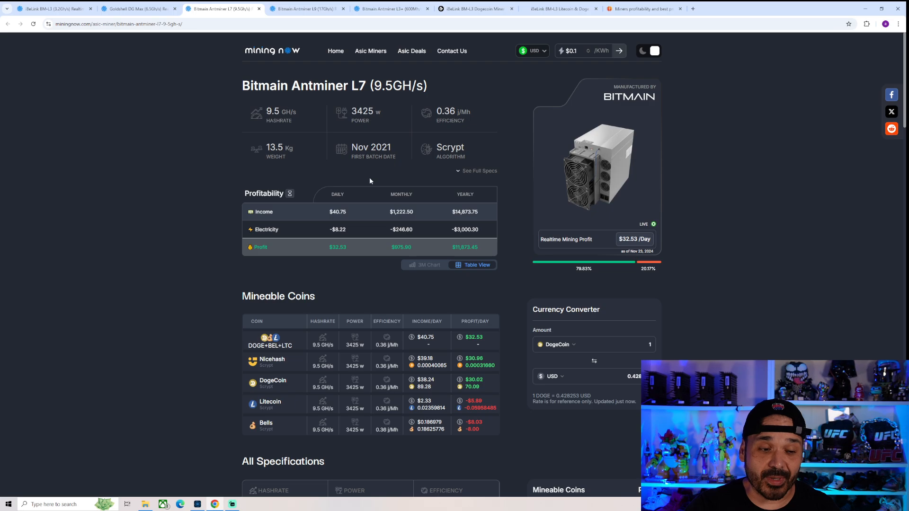
click(52, 9)
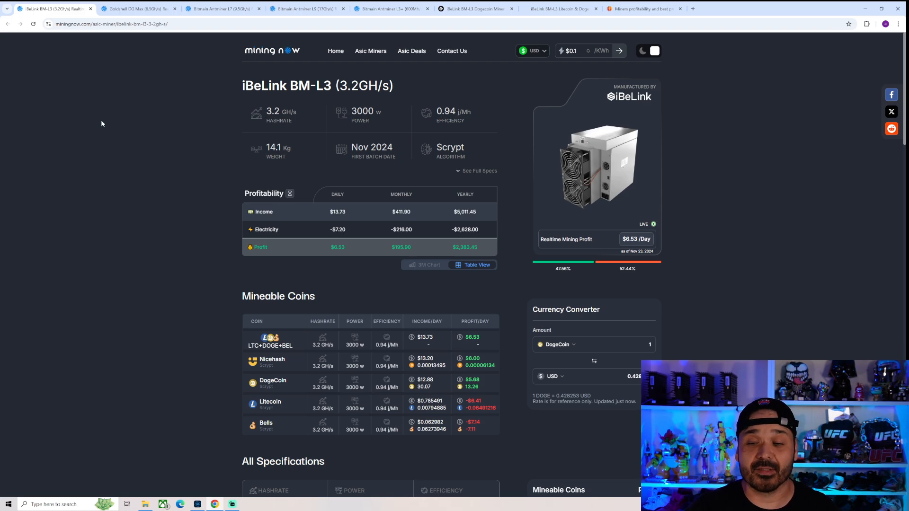
mouse_move(156, 117)
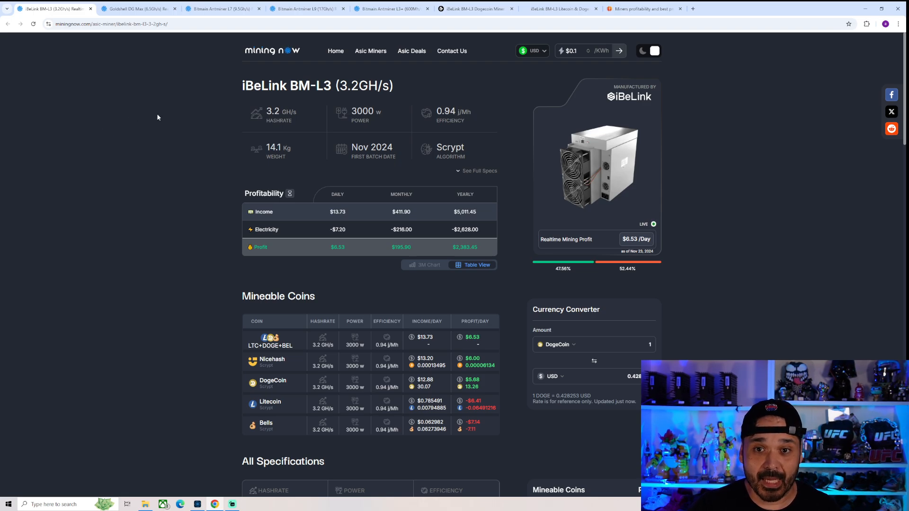
Compare the Antminer L9 and Antminer L3+ spec pages against the BM-L3, ending on the Antminer L3+ page.
click(307, 9)
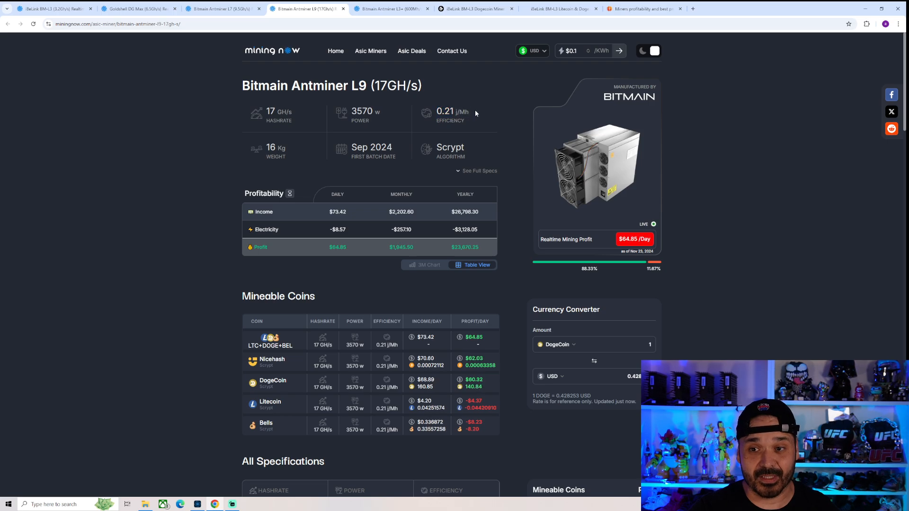
click(52, 8)
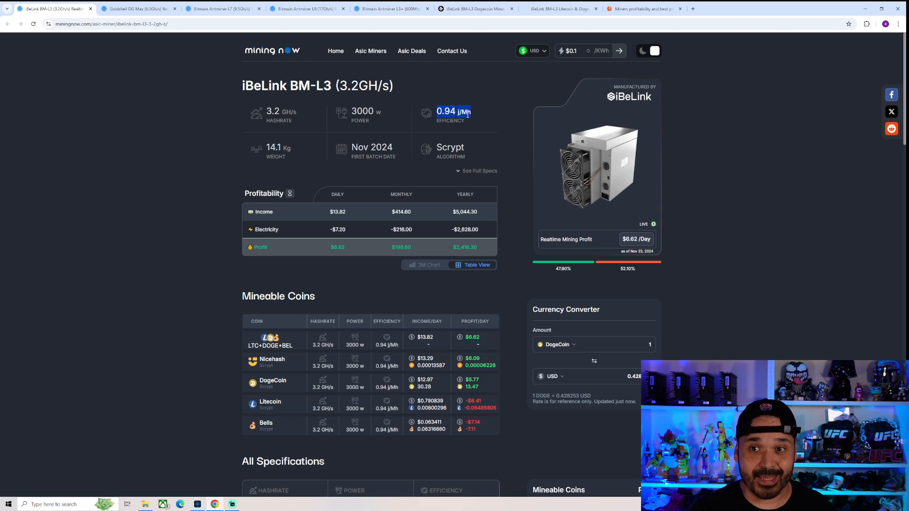
click(389, 9)
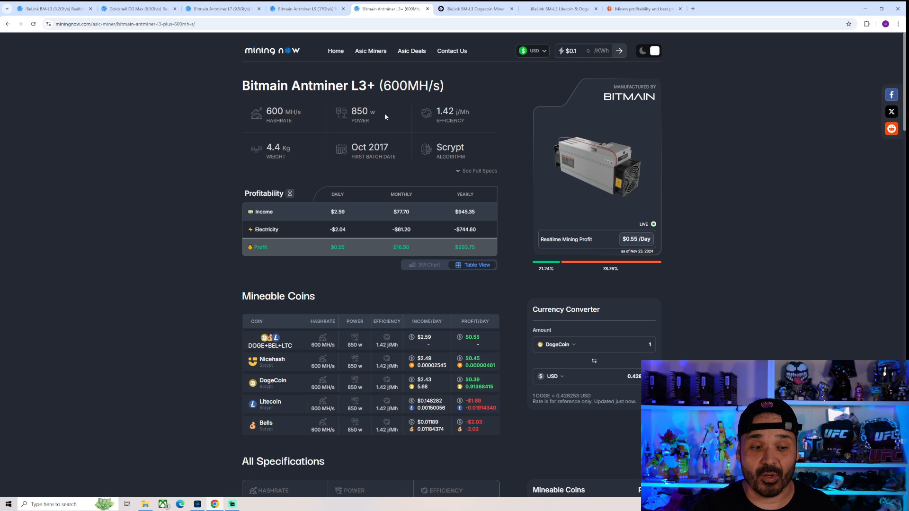
mouse_move(380, 120)
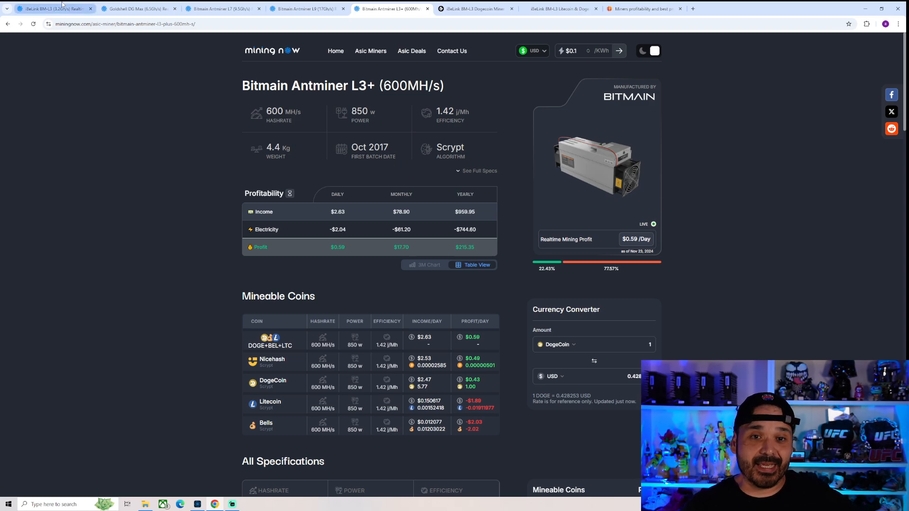
click(52, 9)
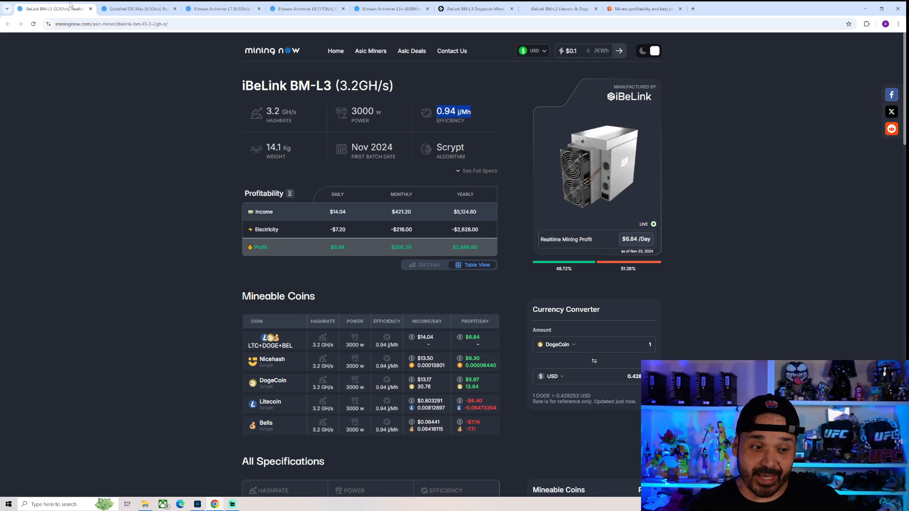
click(385, 9)
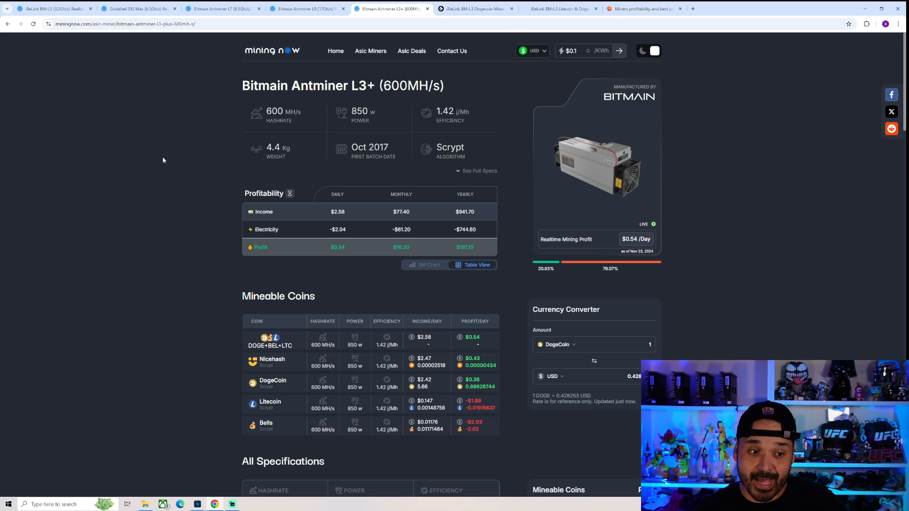
Check the Goldshell DG Max page, return to the Miner Bros BM-L3 listing and start a product search.
click(52, 9)
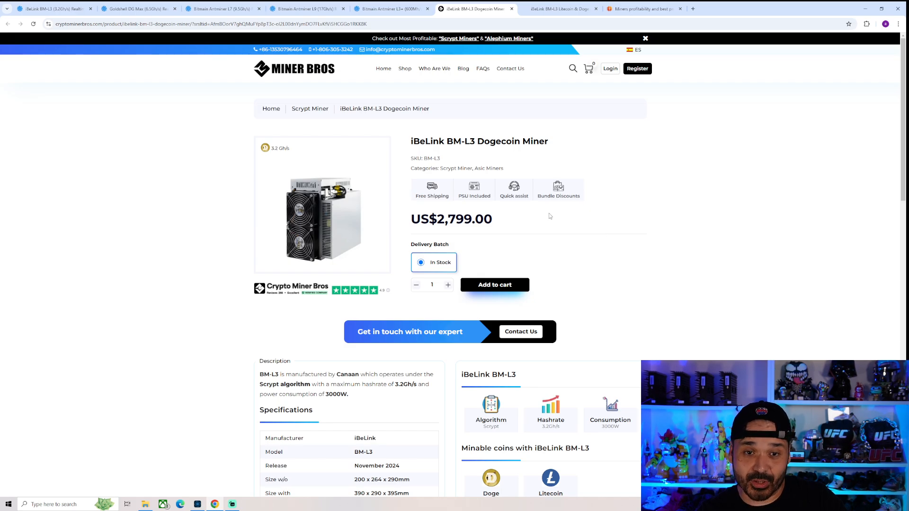
click(138, 9)
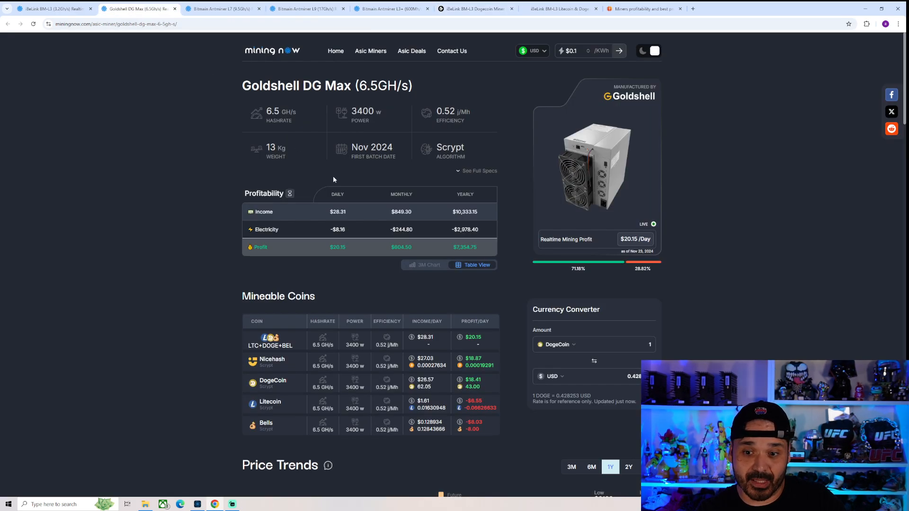
click(473, 8)
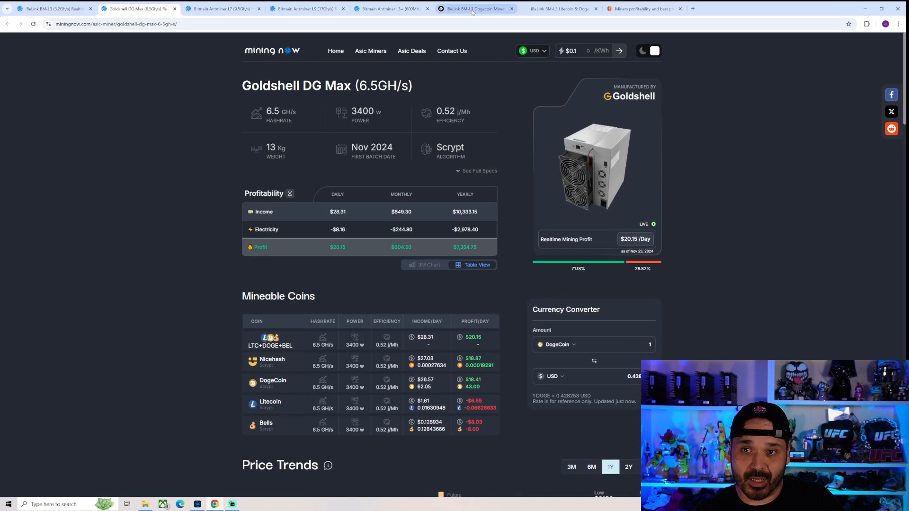
click(475, 8)
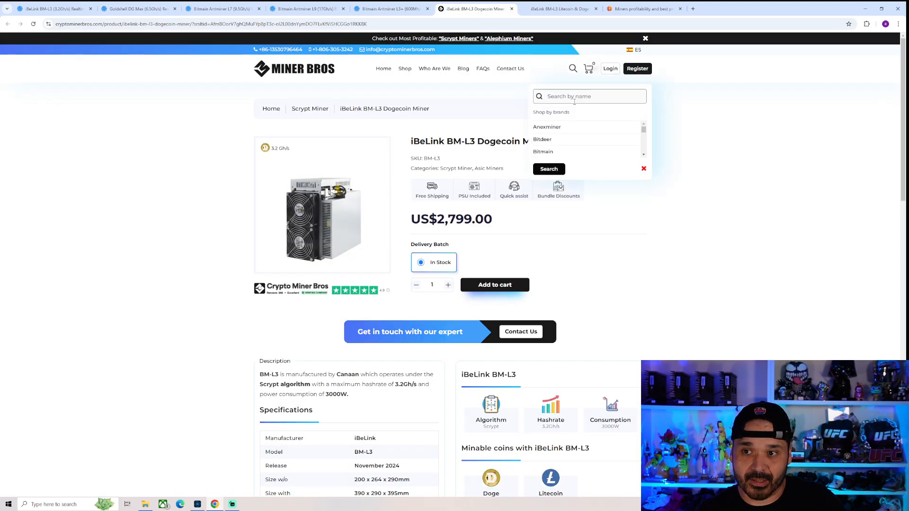
Search the store for 'dg max', review the sold-out Goldshell DG Max result, then view the BT-Miners BM-L3 listing.
text(dg max)
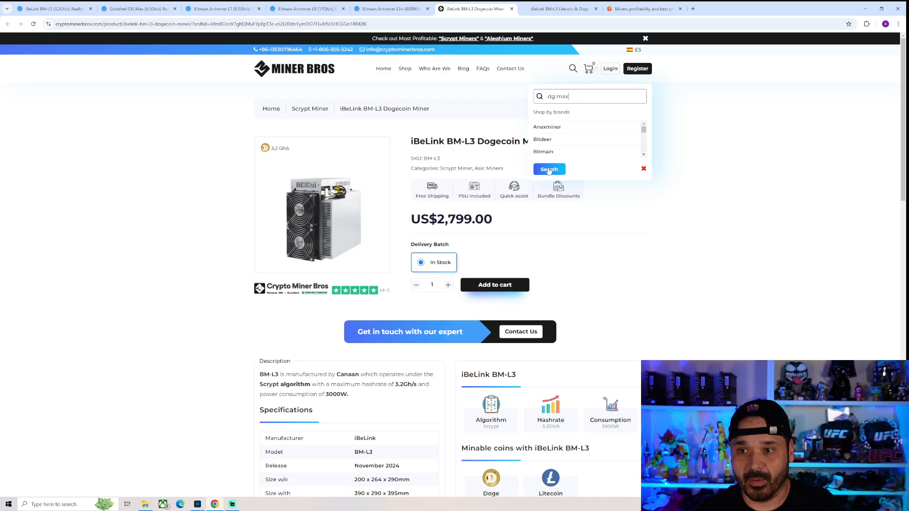
click(548, 168)
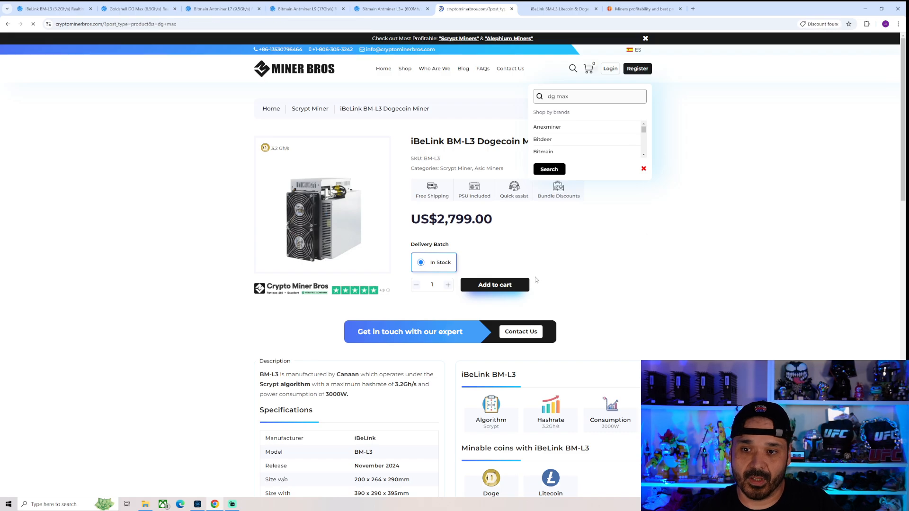
click(548, 168)
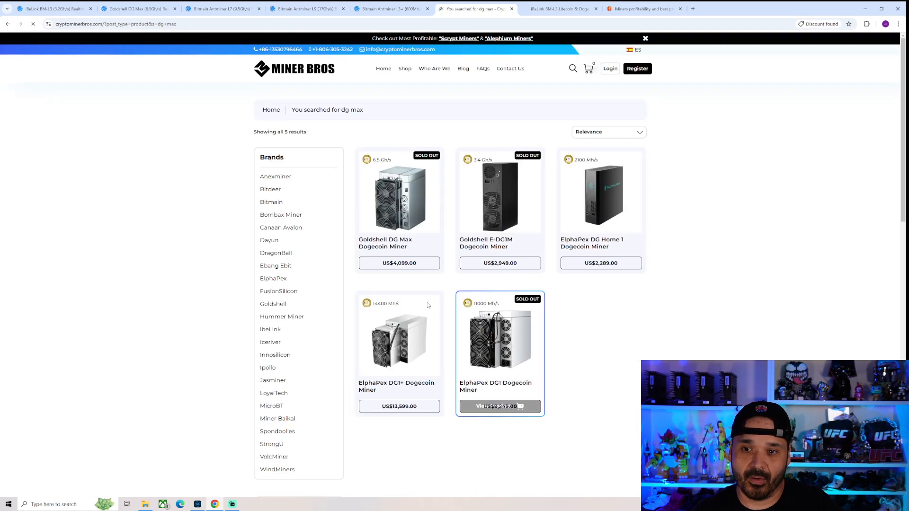
mouse_move(399, 255)
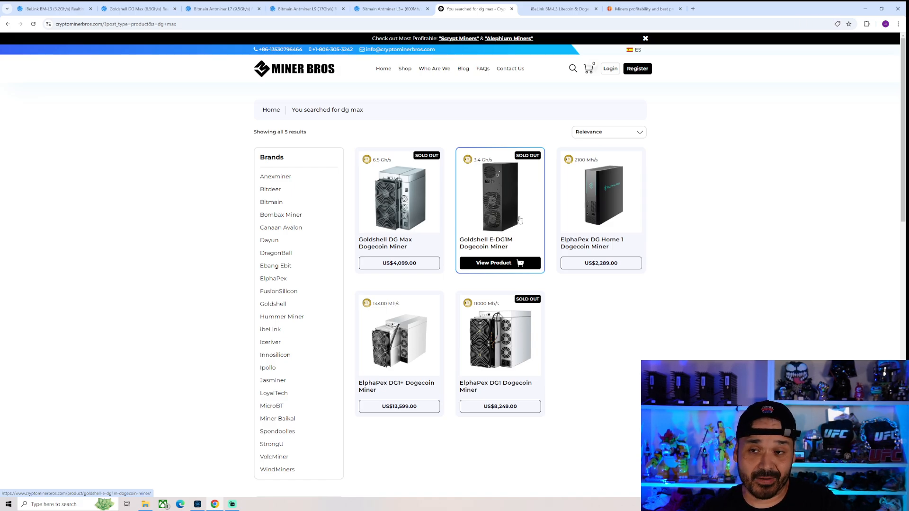
click(558, 9)
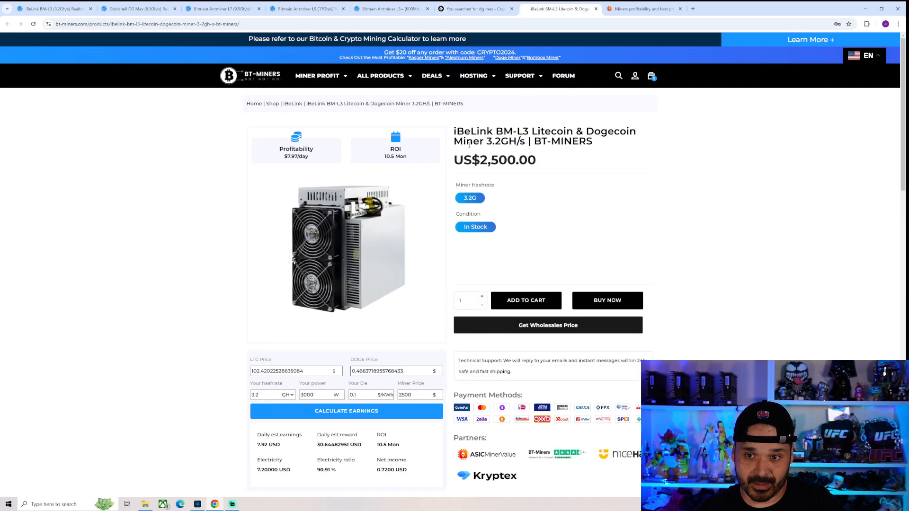
Return from the BT-Miners US$2,500 listing to the Mining Now BM-L3 spec page.
click(476, 8)
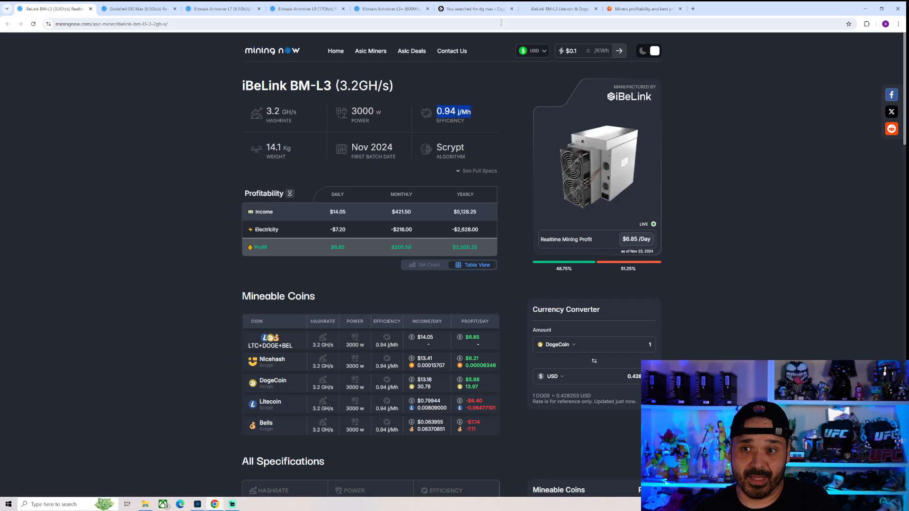
click(475, 9)
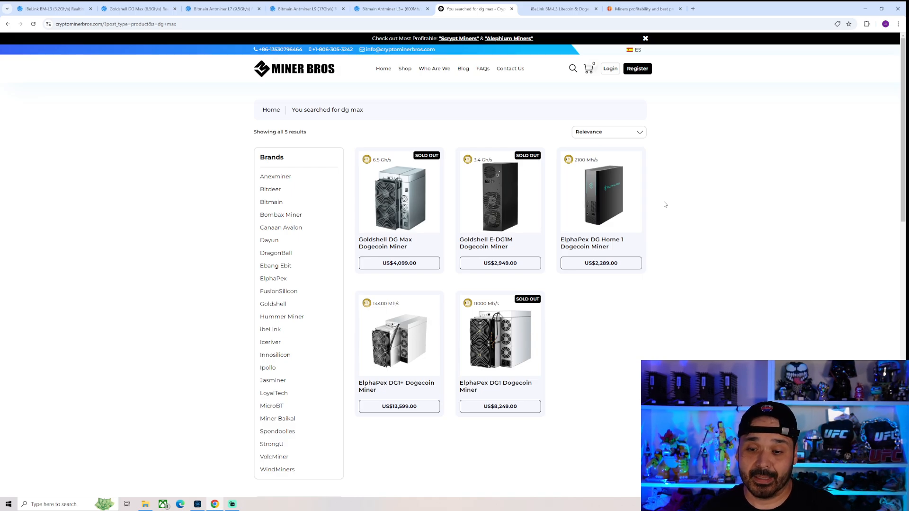
mouse_move(658, 156)
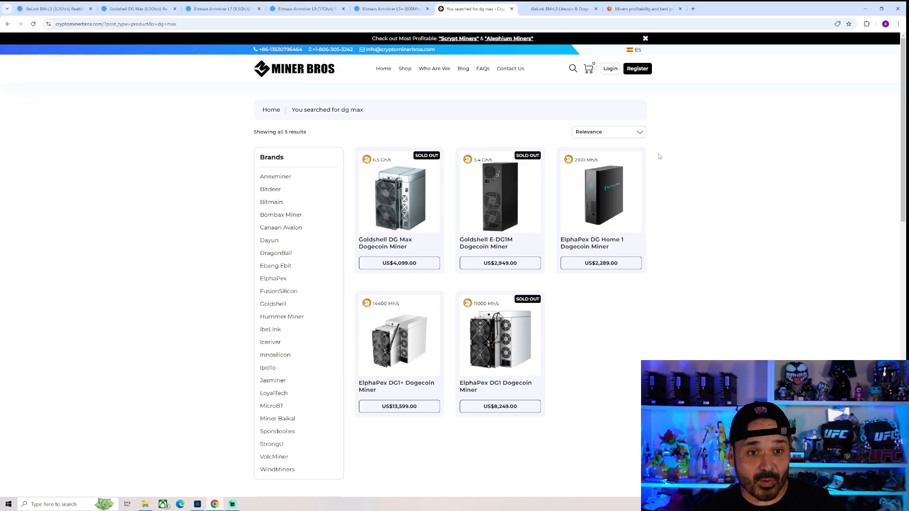
Switch from the DG Max search results to the Antminer L9 spec page showing about $66.13 daily profit.
click(52, 9)
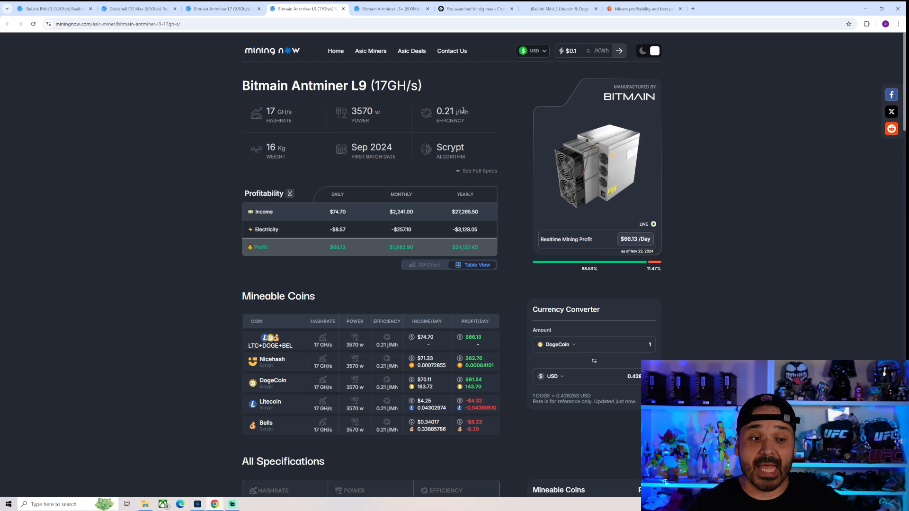
Return to the iBeLink BM-L3 spec page, now listing about $6.64 daily profit on $13.84 income.
click(52, 8)
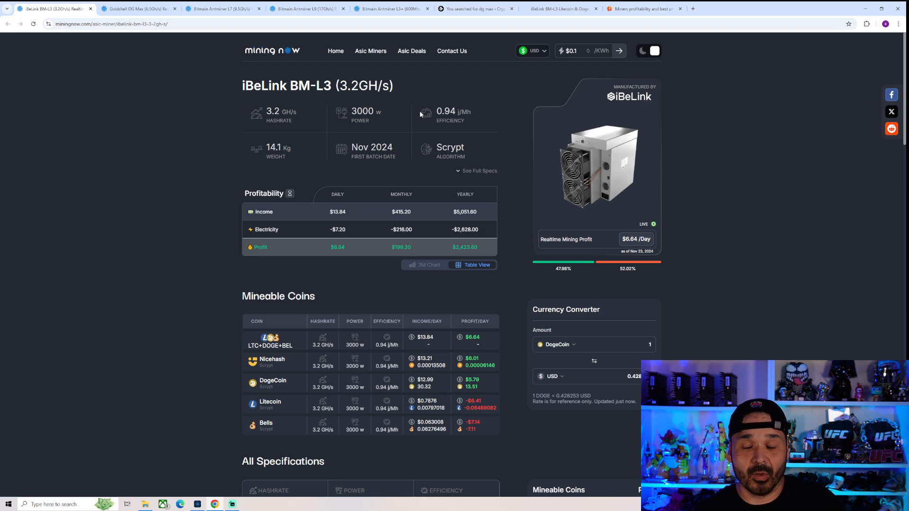
mouse_move(411, 114)
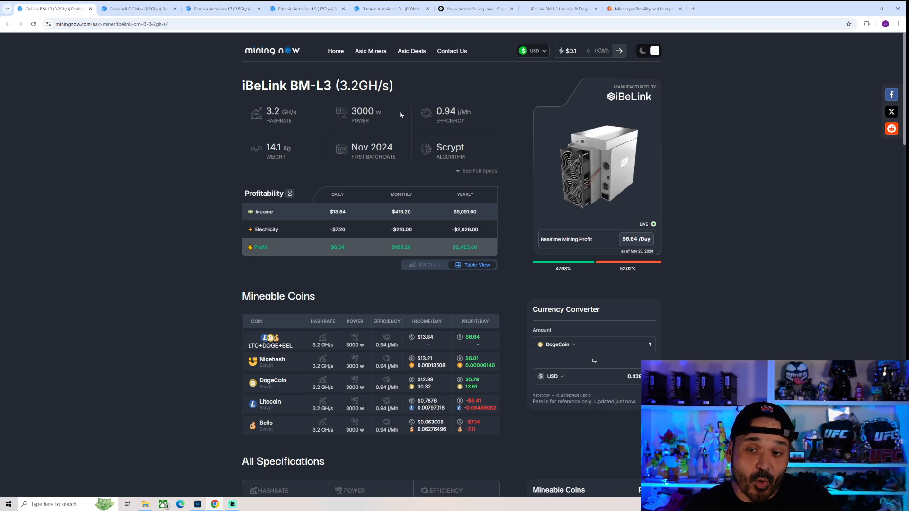